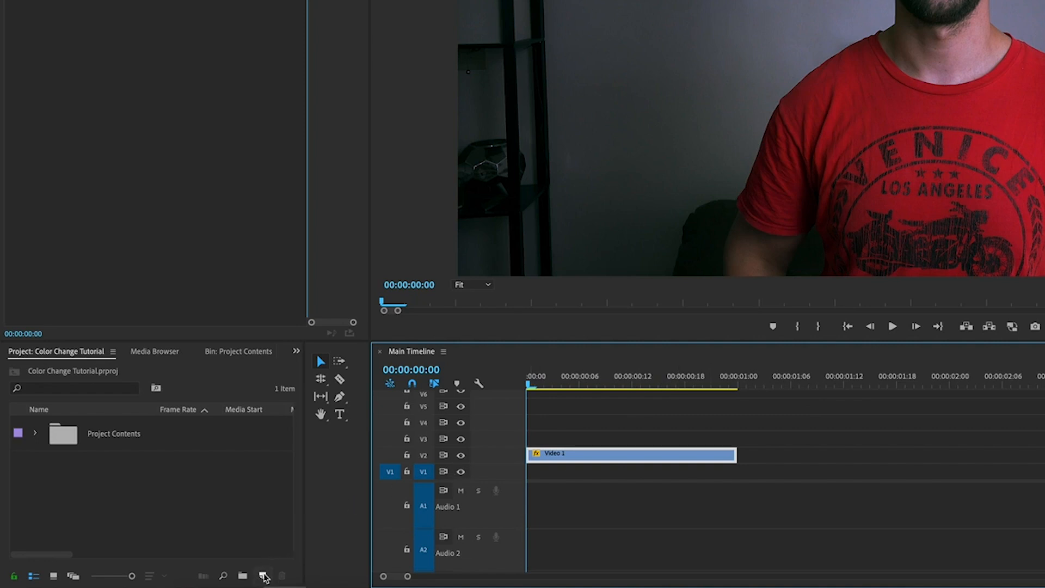
Step: Start a new Color Matte and accept its 1920 by 1080 video settings
click(264, 576)
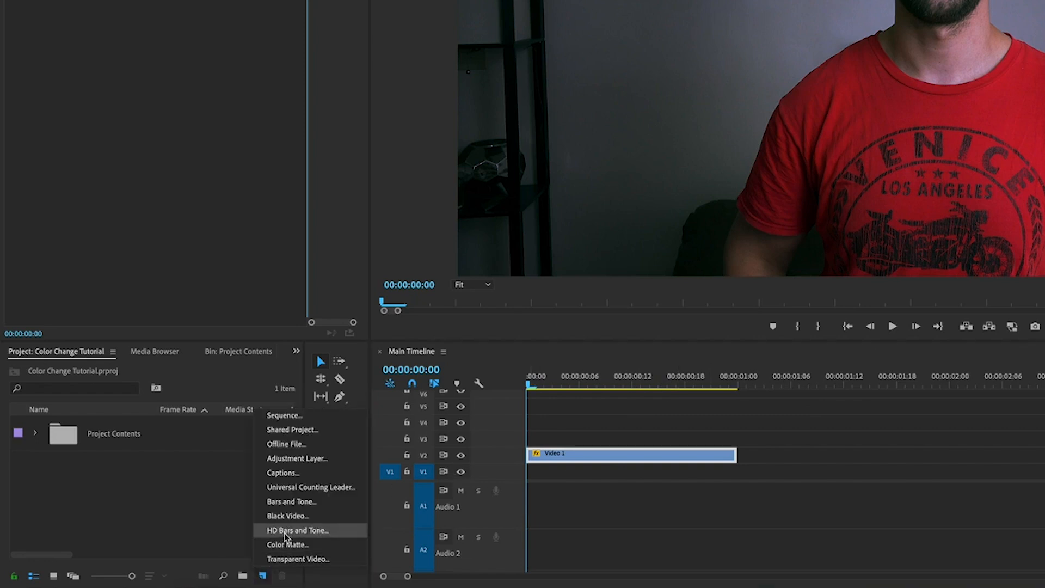
click(287, 544)
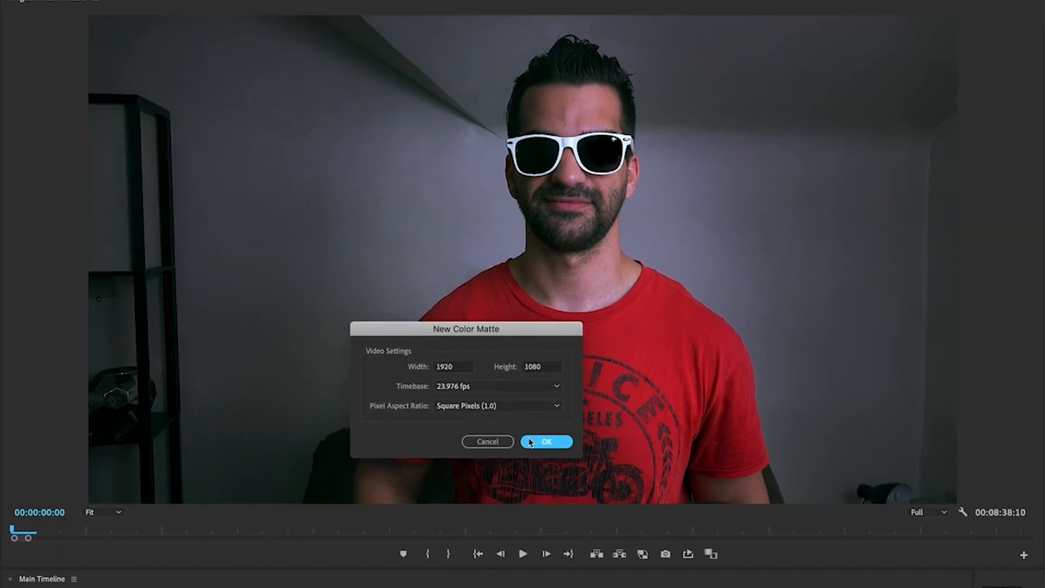
click(545, 440)
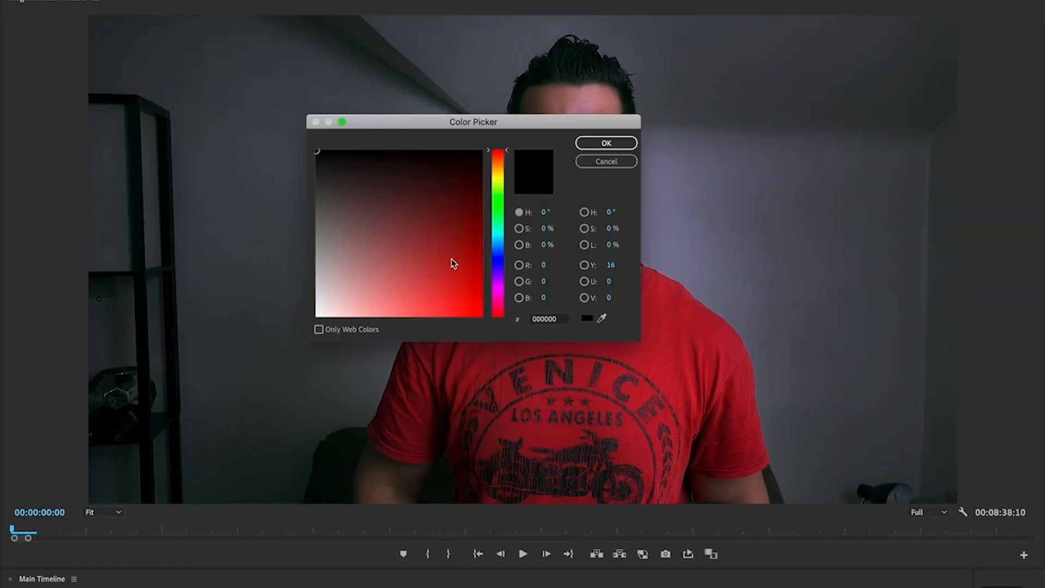
Step: Choose a bright green matte colour and name the matte 'G'
click(498, 204)
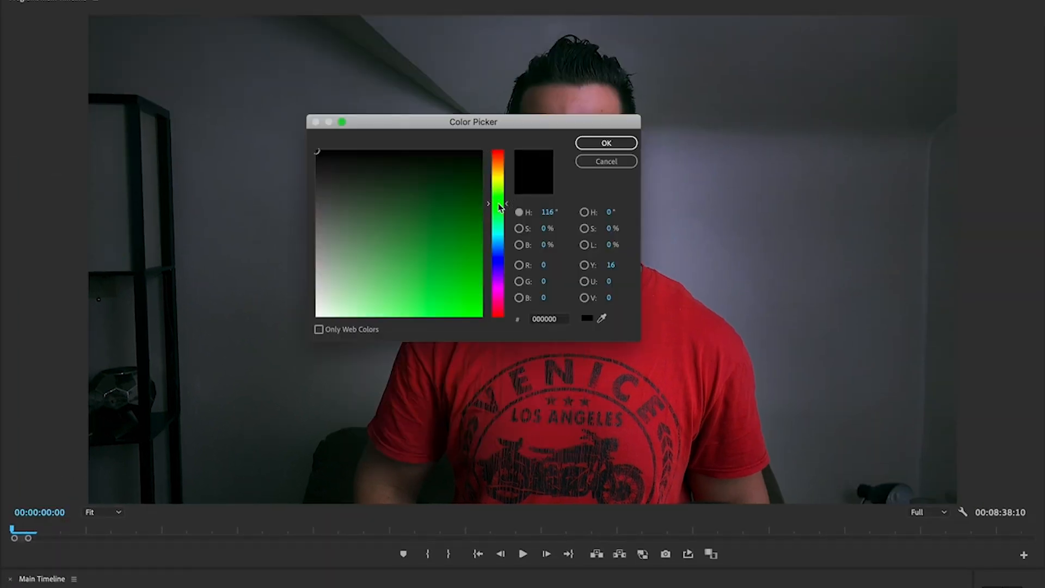
click(605, 143)
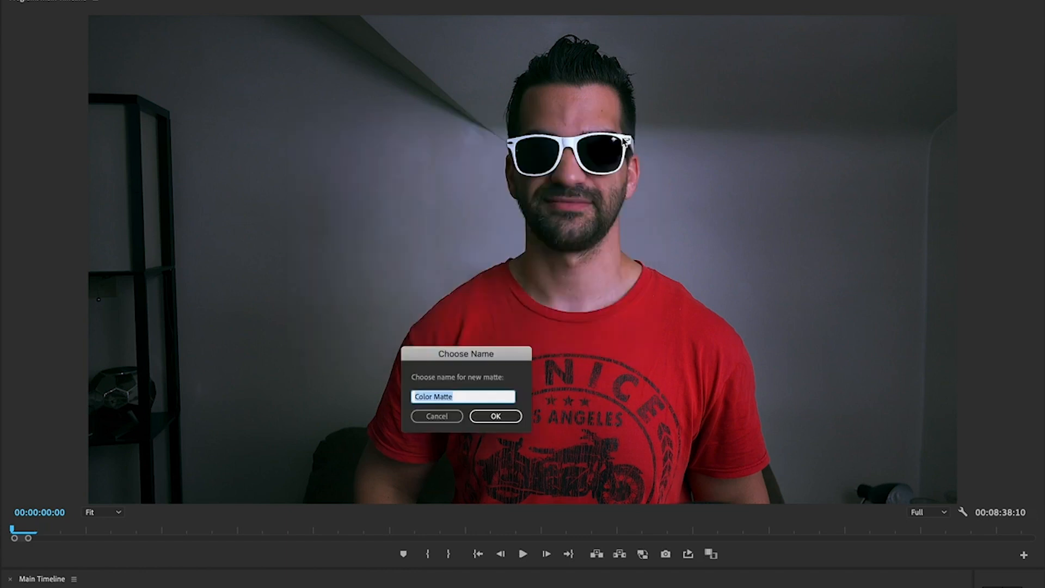
text(G)
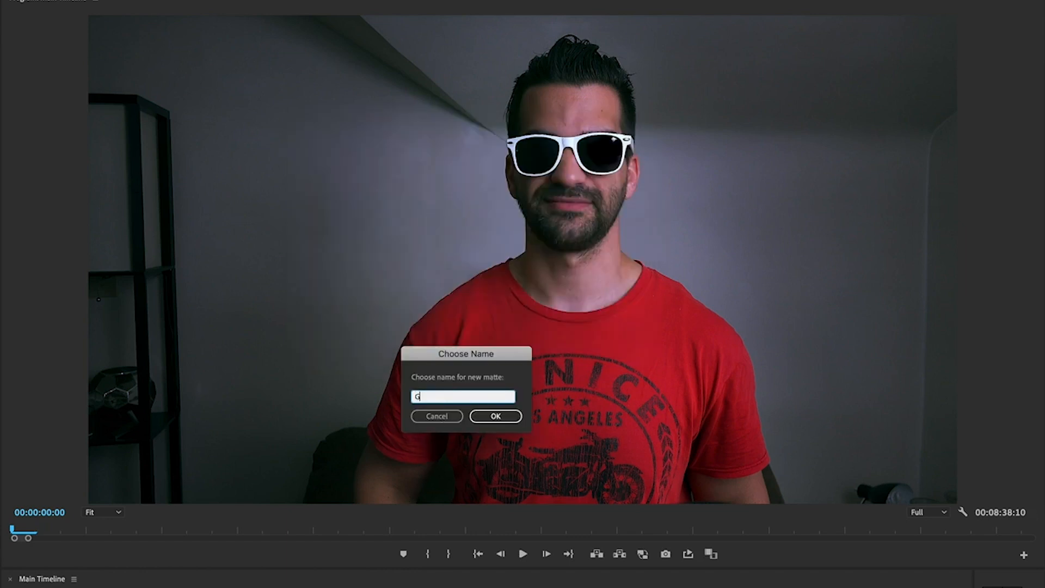
click(496, 416)
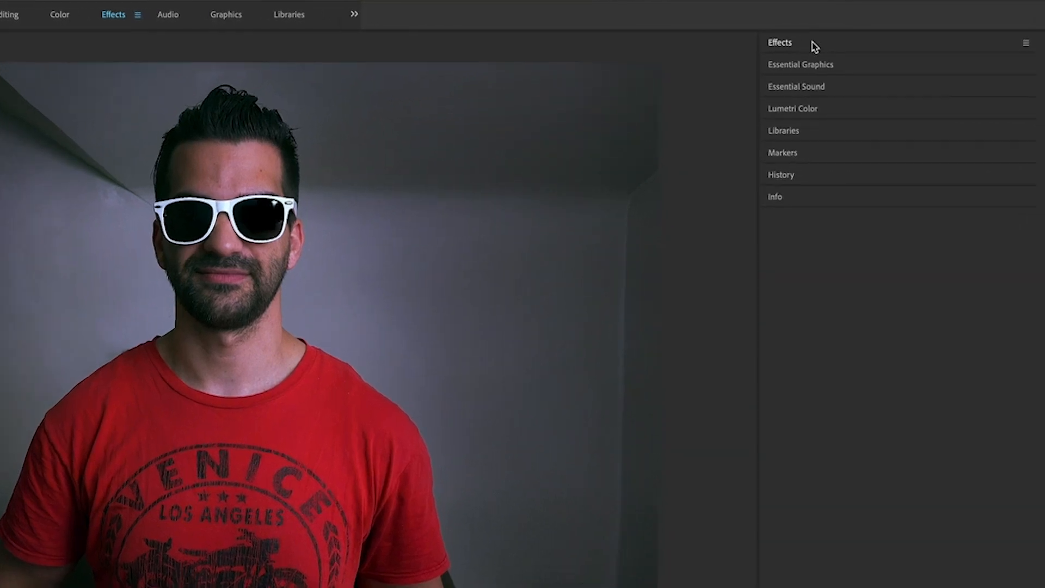
Step: Find Ultra Key via an 'ultr' search and drop it onto the sunglasses footage clip
click(780, 43)
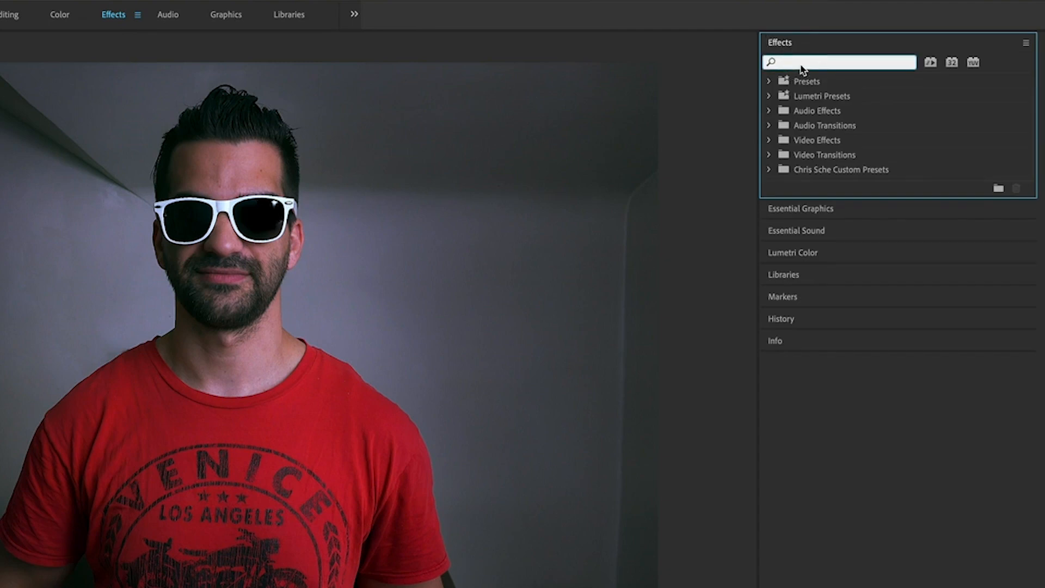
text(ultra)
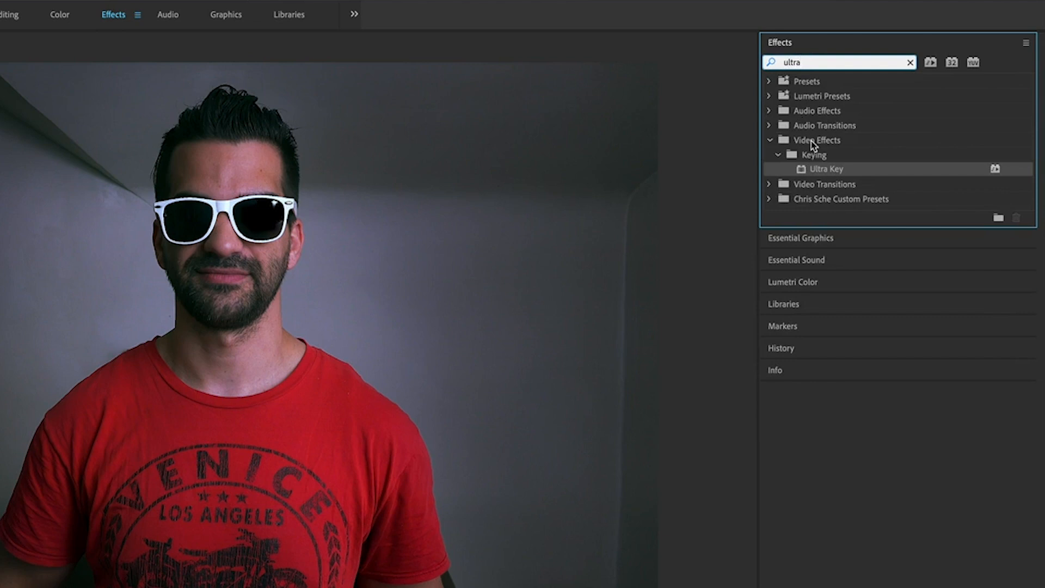
click(827, 169)
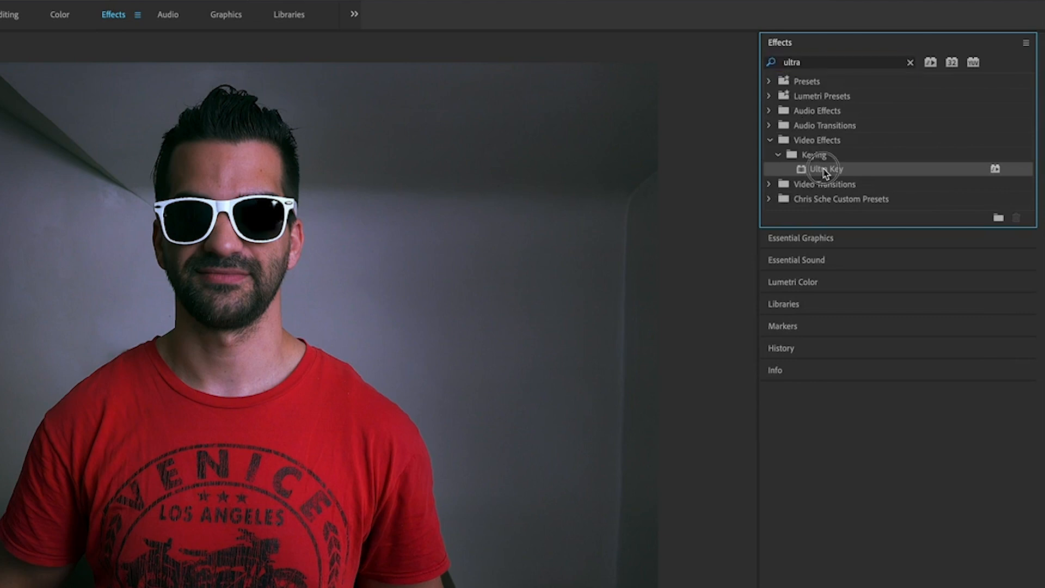
drag(825, 169, 239, 436)
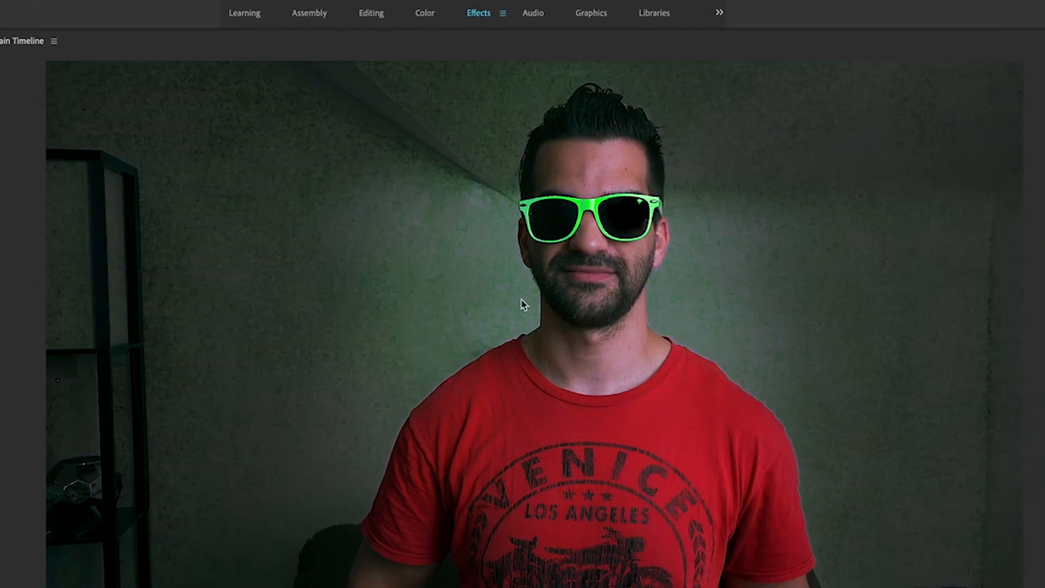
mouse_move(780, 394)
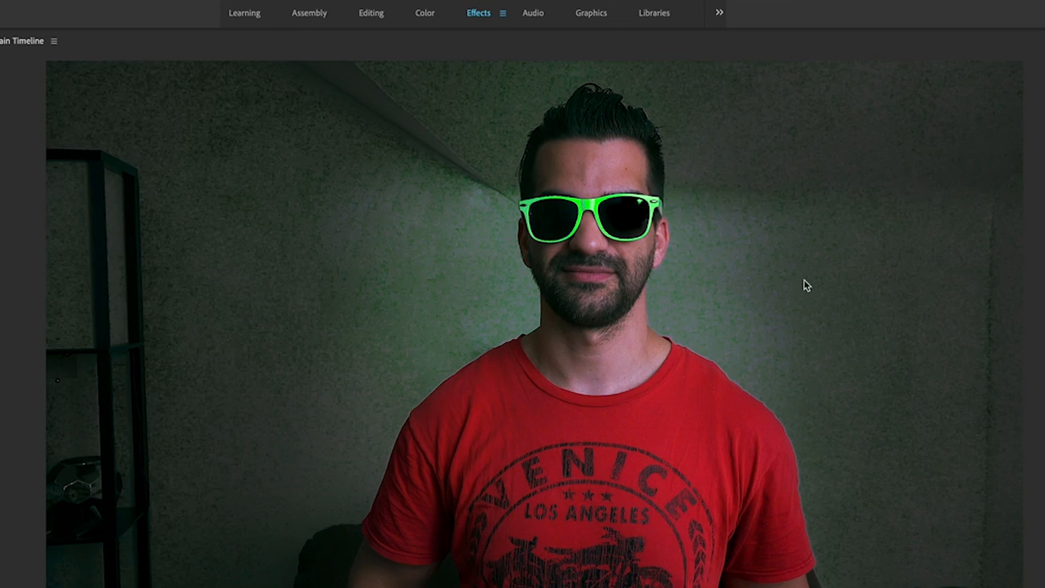
Step: Adjust the Ultra Key key colour so only the sunglasses frames show green
click(479, 13)
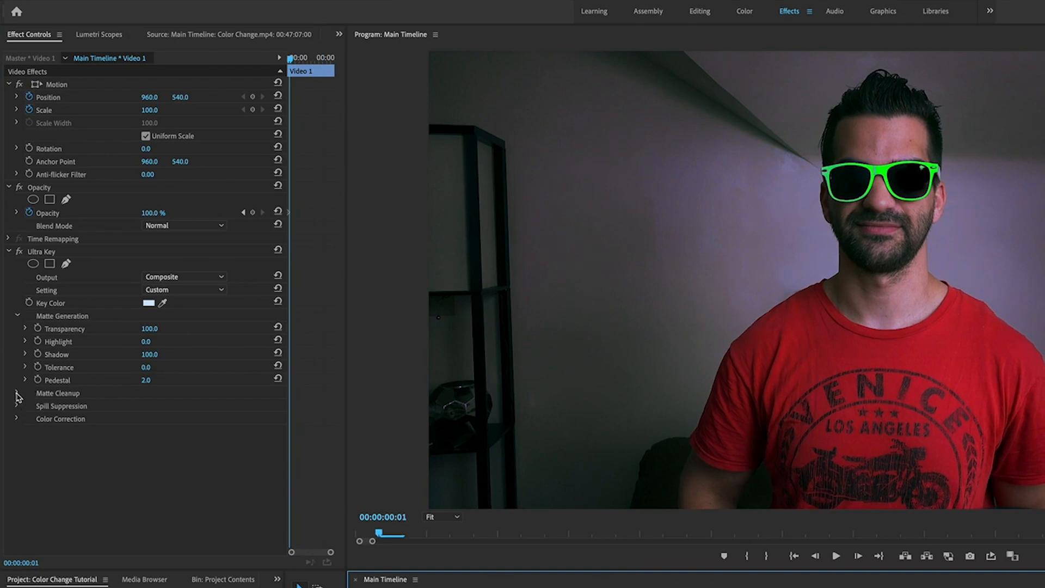
Step: Reveal Ultra Key's Spill Suppression and Color Correction settings for tweaking
click(16, 405)
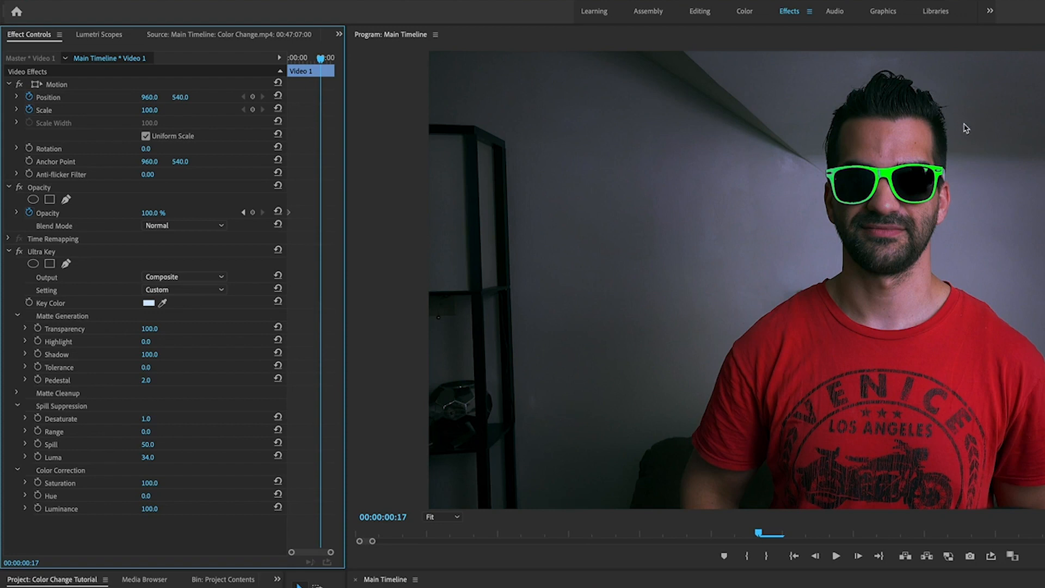
mouse_move(824, 362)
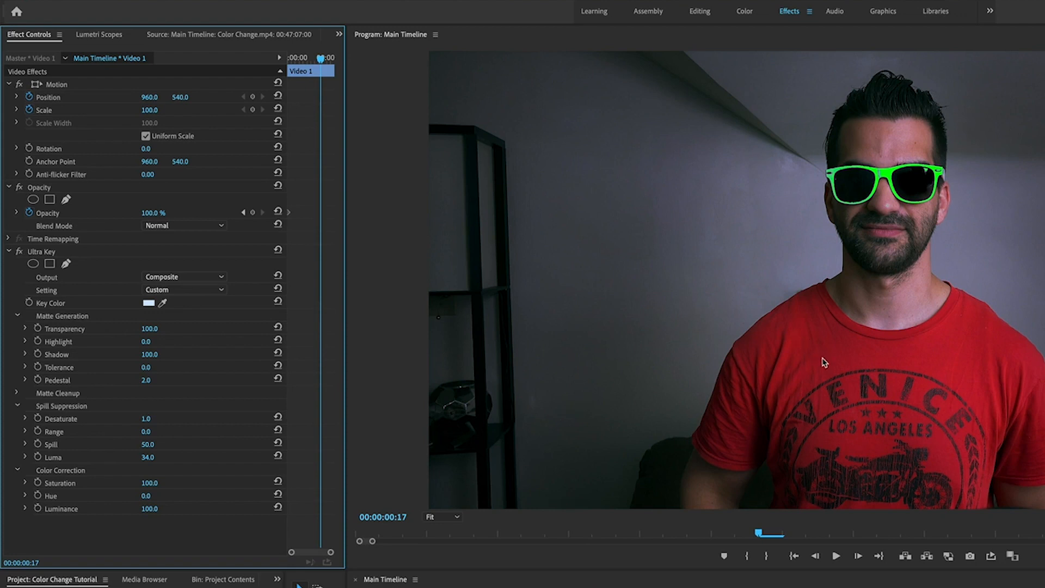
mouse_move(111, 283)
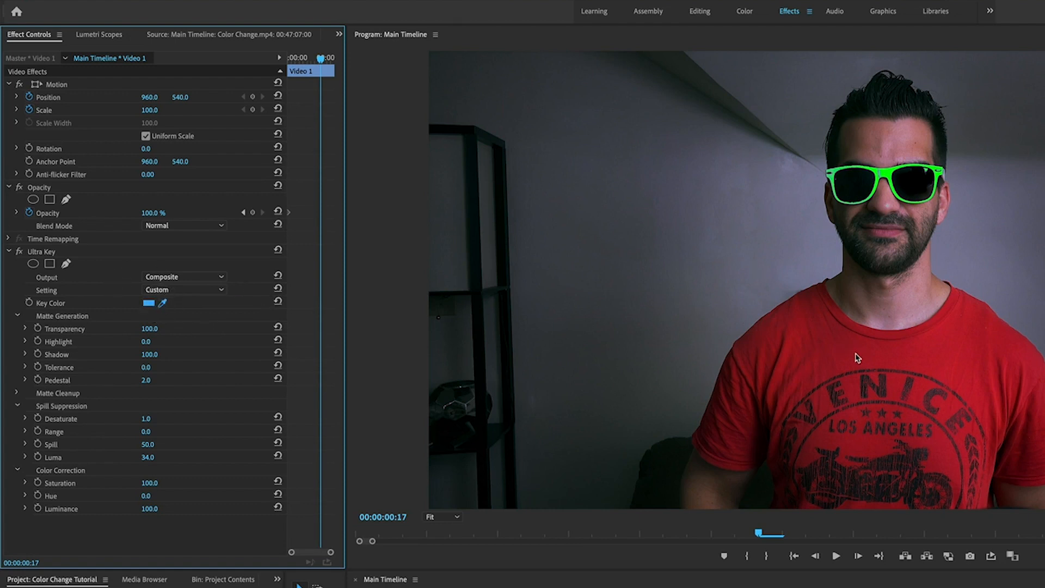
Step: Sample the red T-shirt as key colour and recolour the matte underneath to blue
click(149, 304)
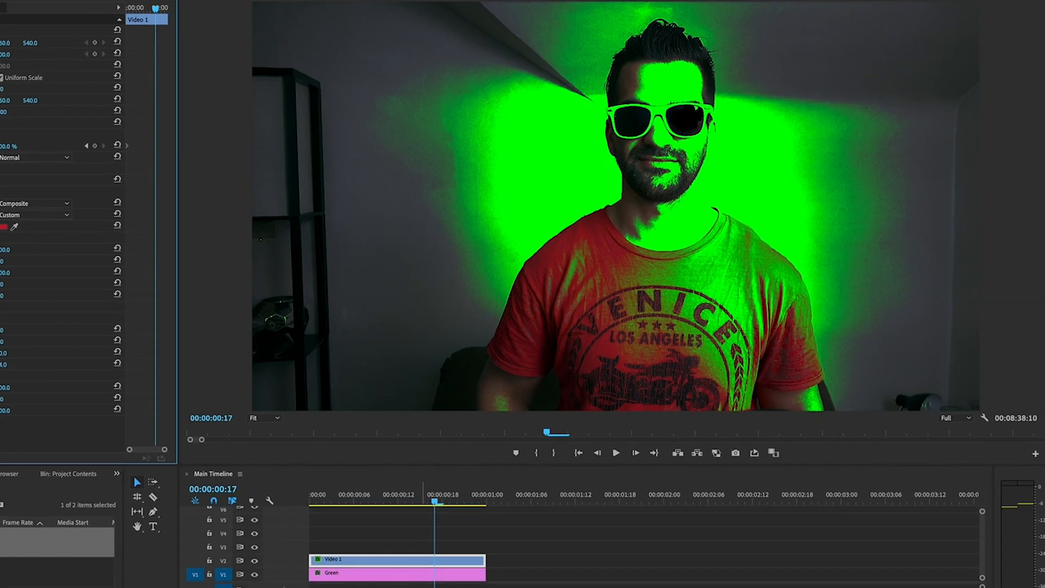
click(6, 227)
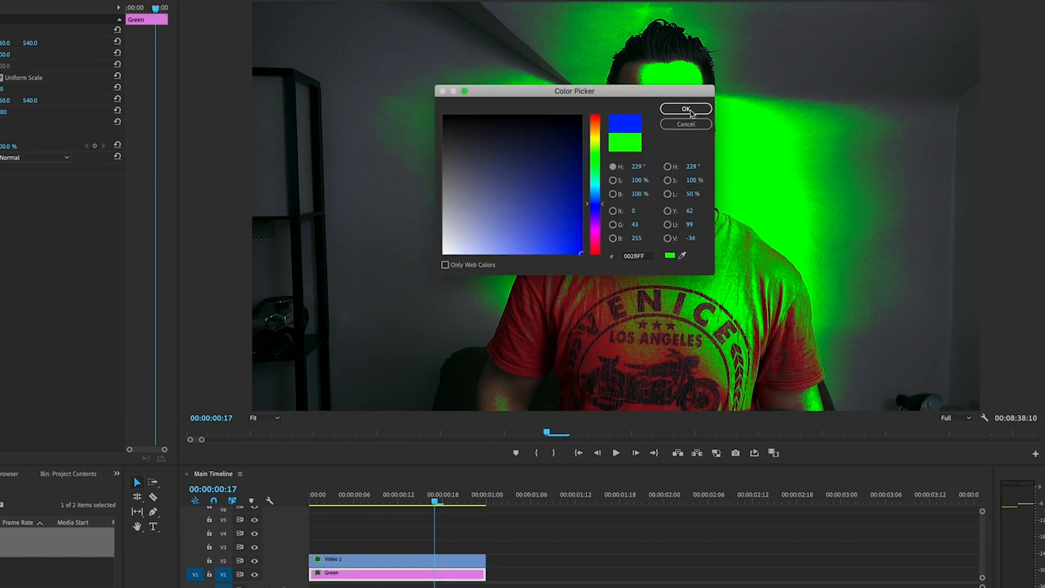
click(686, 109)
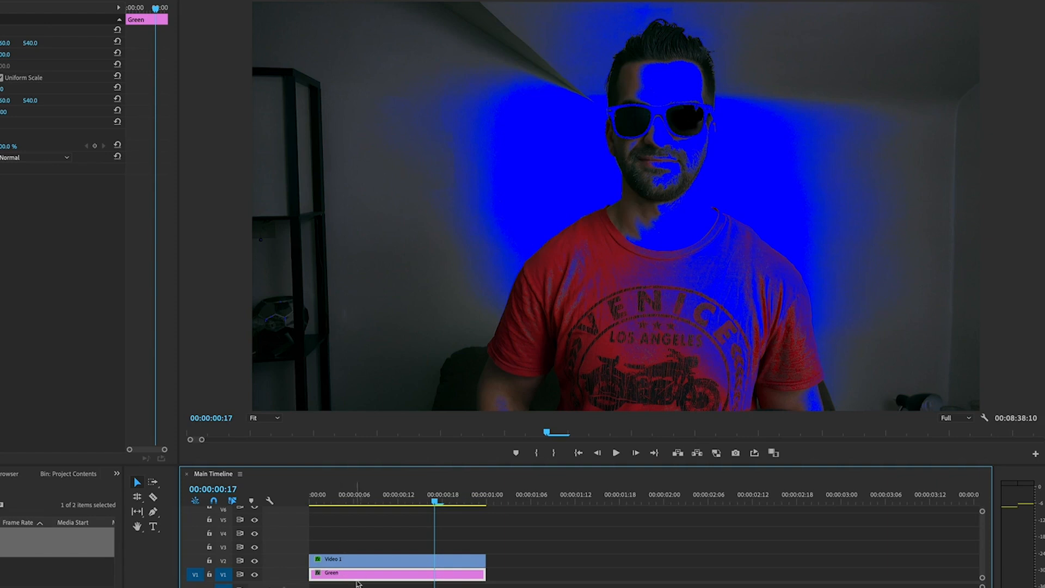
click(396, 558)
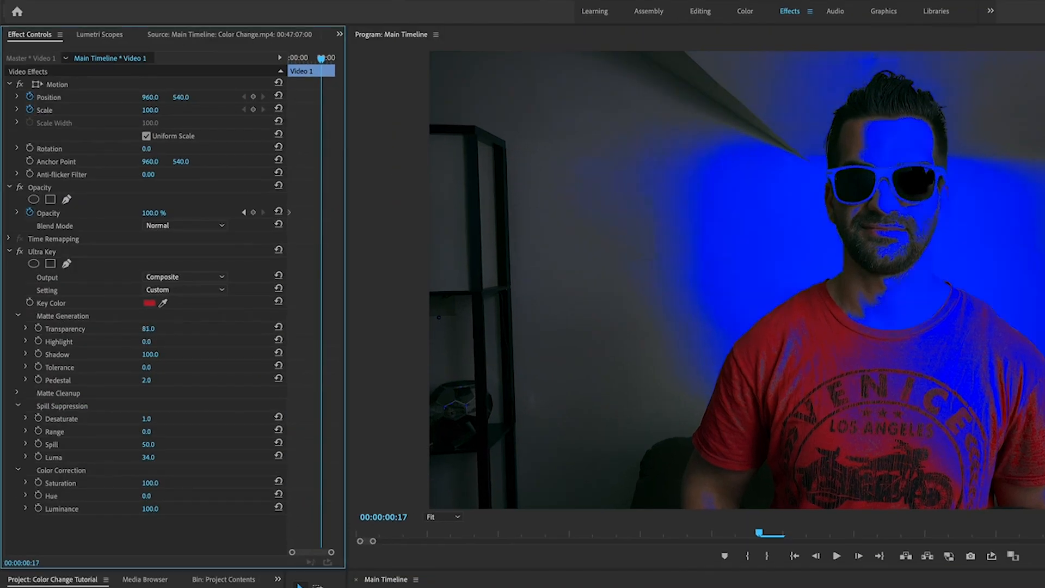
Step: Lower Ultra Key Transparency so less blue shows through the footage
drag(153, 328, 132, 328)
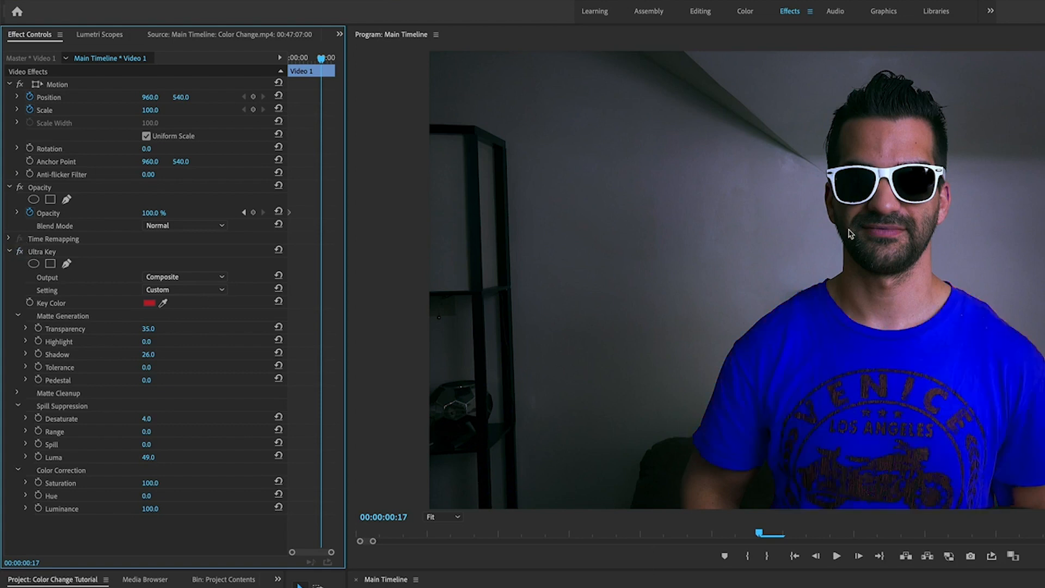
mouse_move(26, 259)
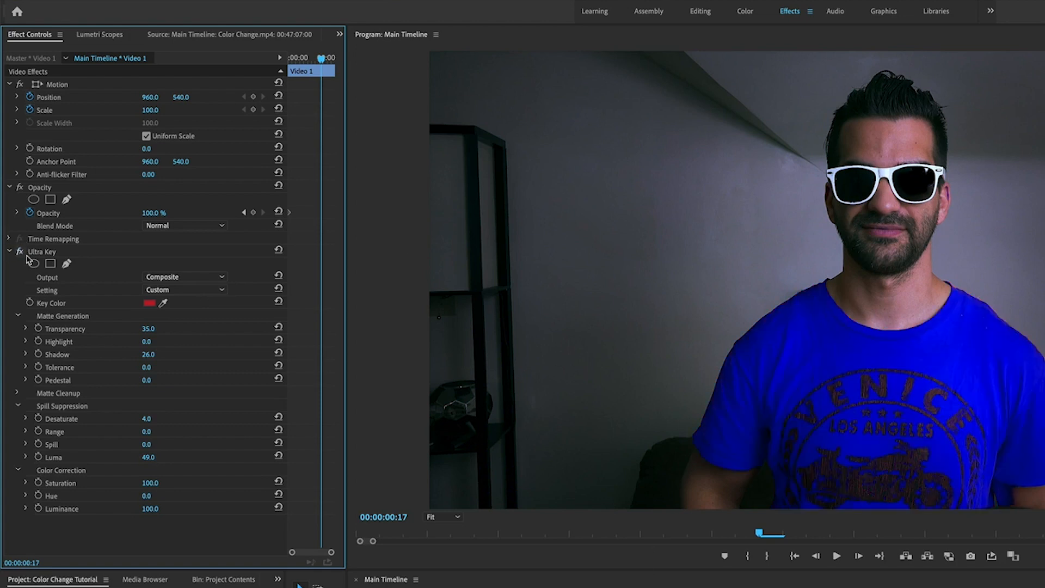